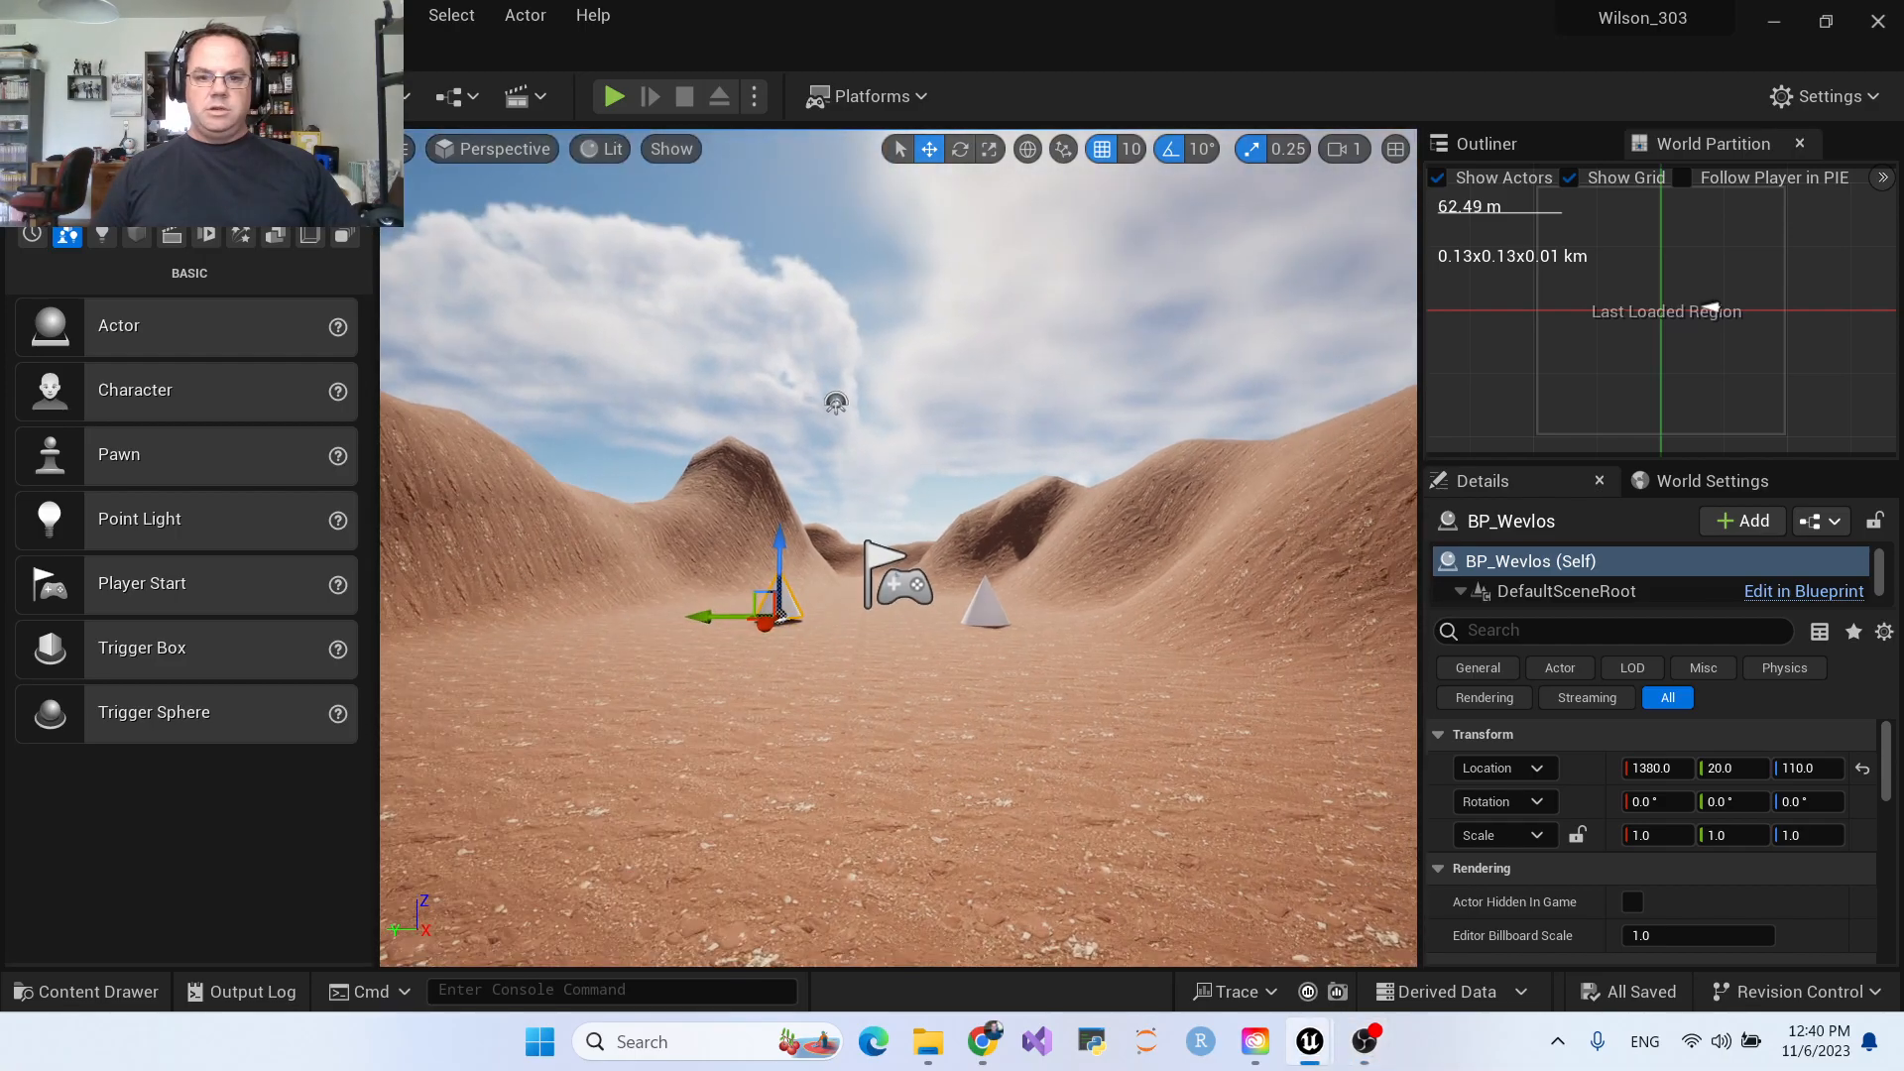
mouse_move(613, 96)
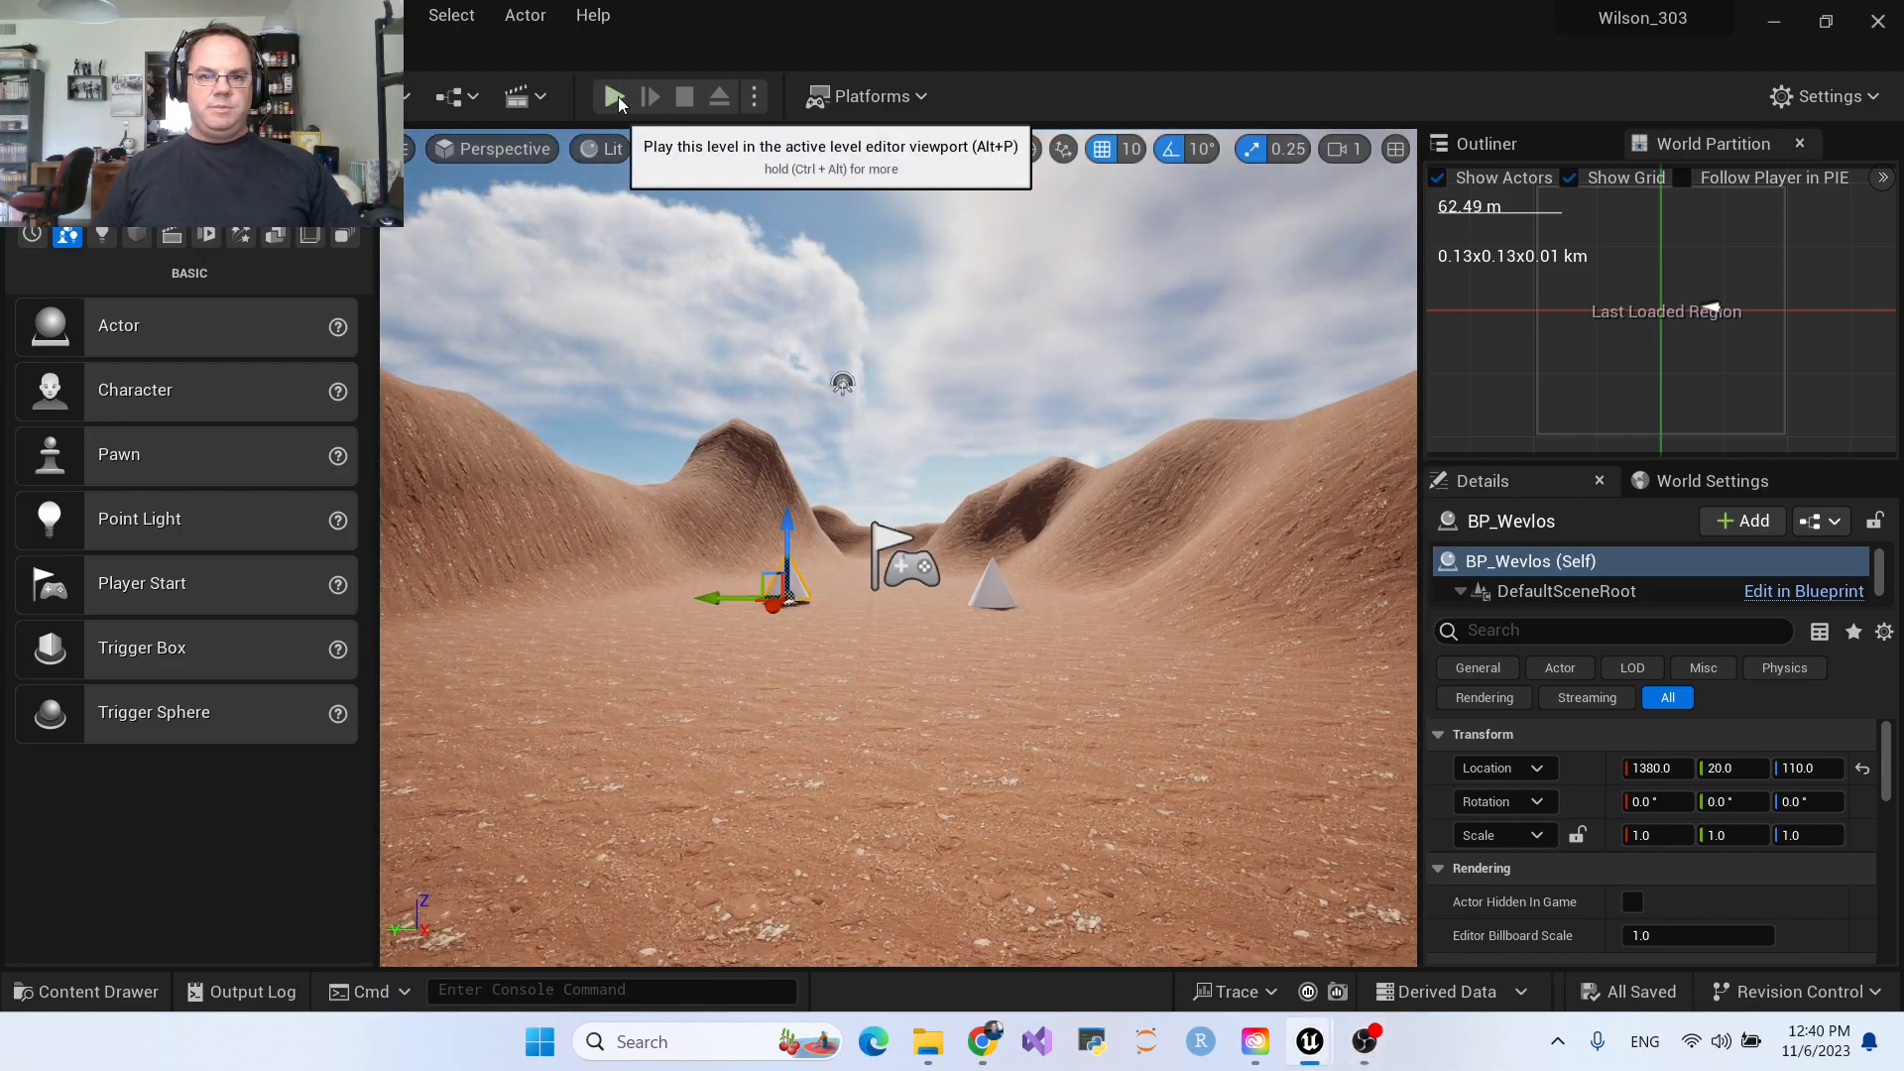
Step: Run the level in Play In Editor to watch the cones, then stop the session
left_click(615, 96)
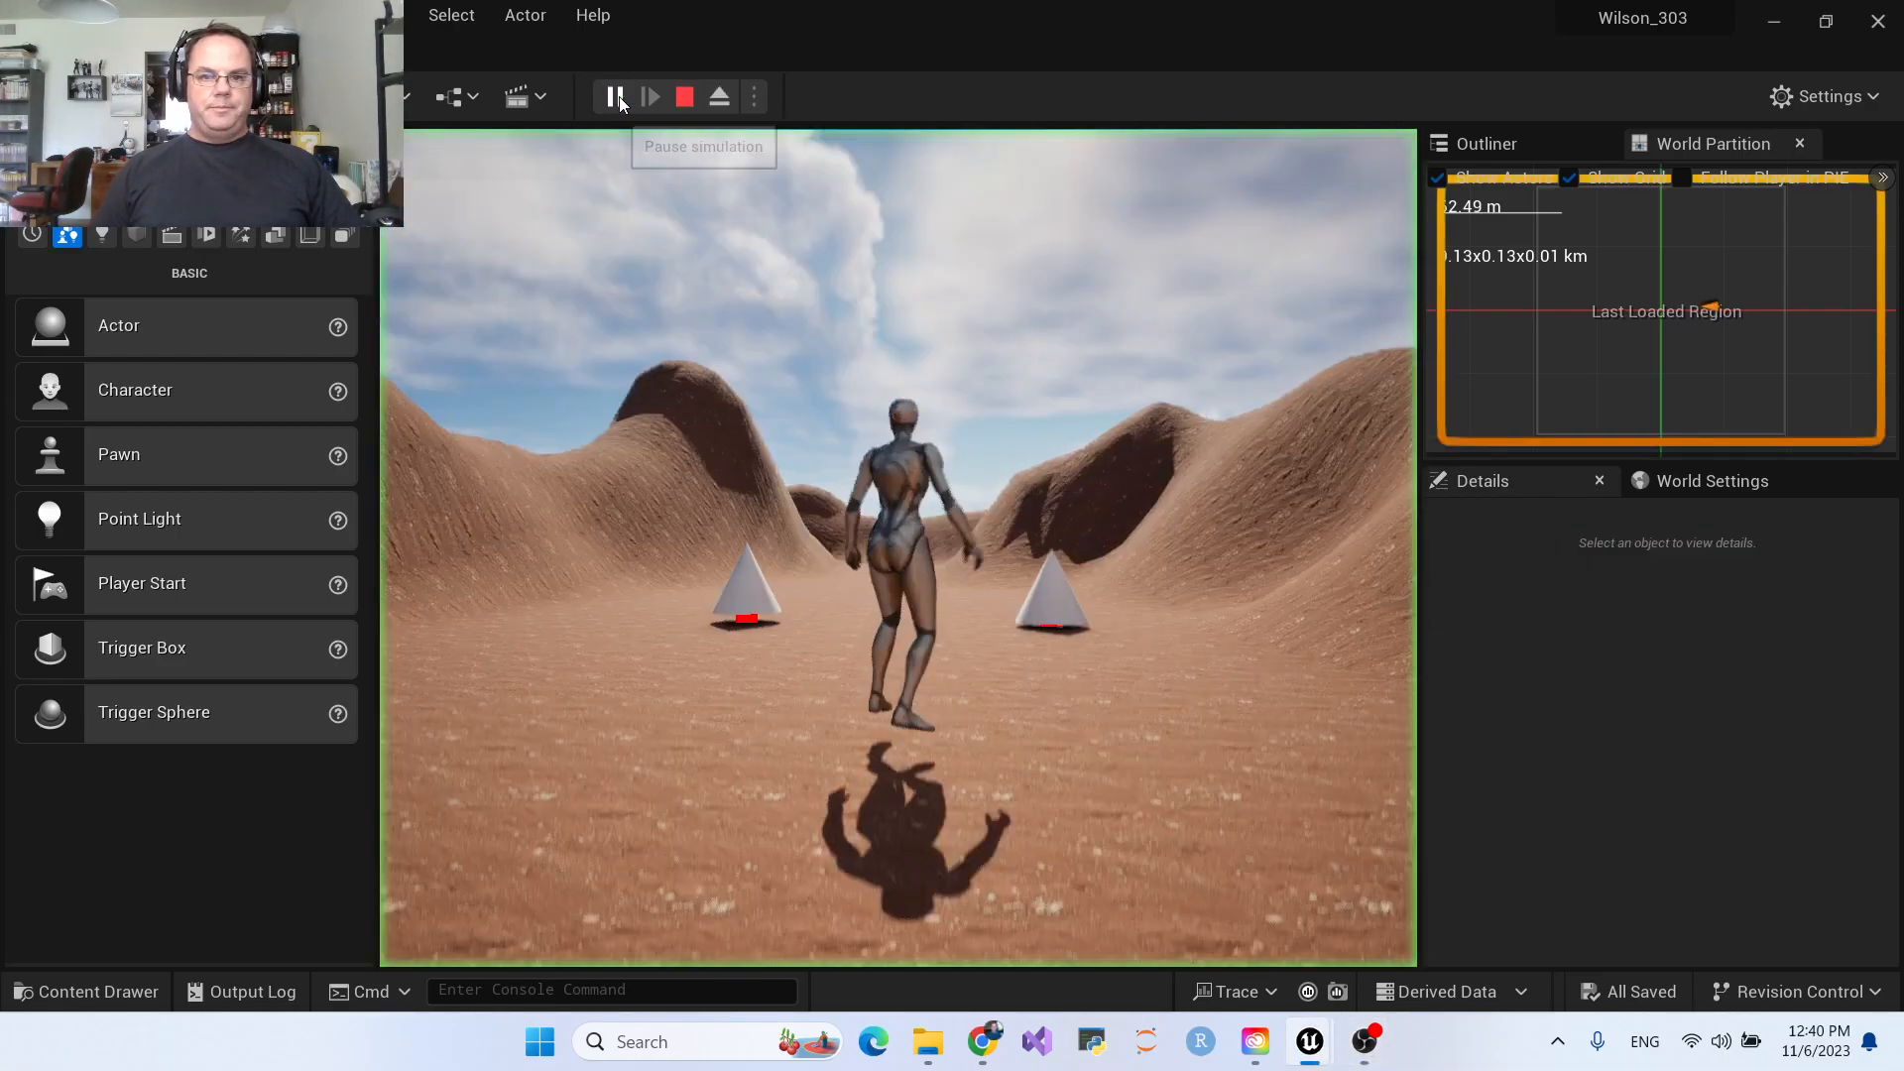
left_click(613, 98)
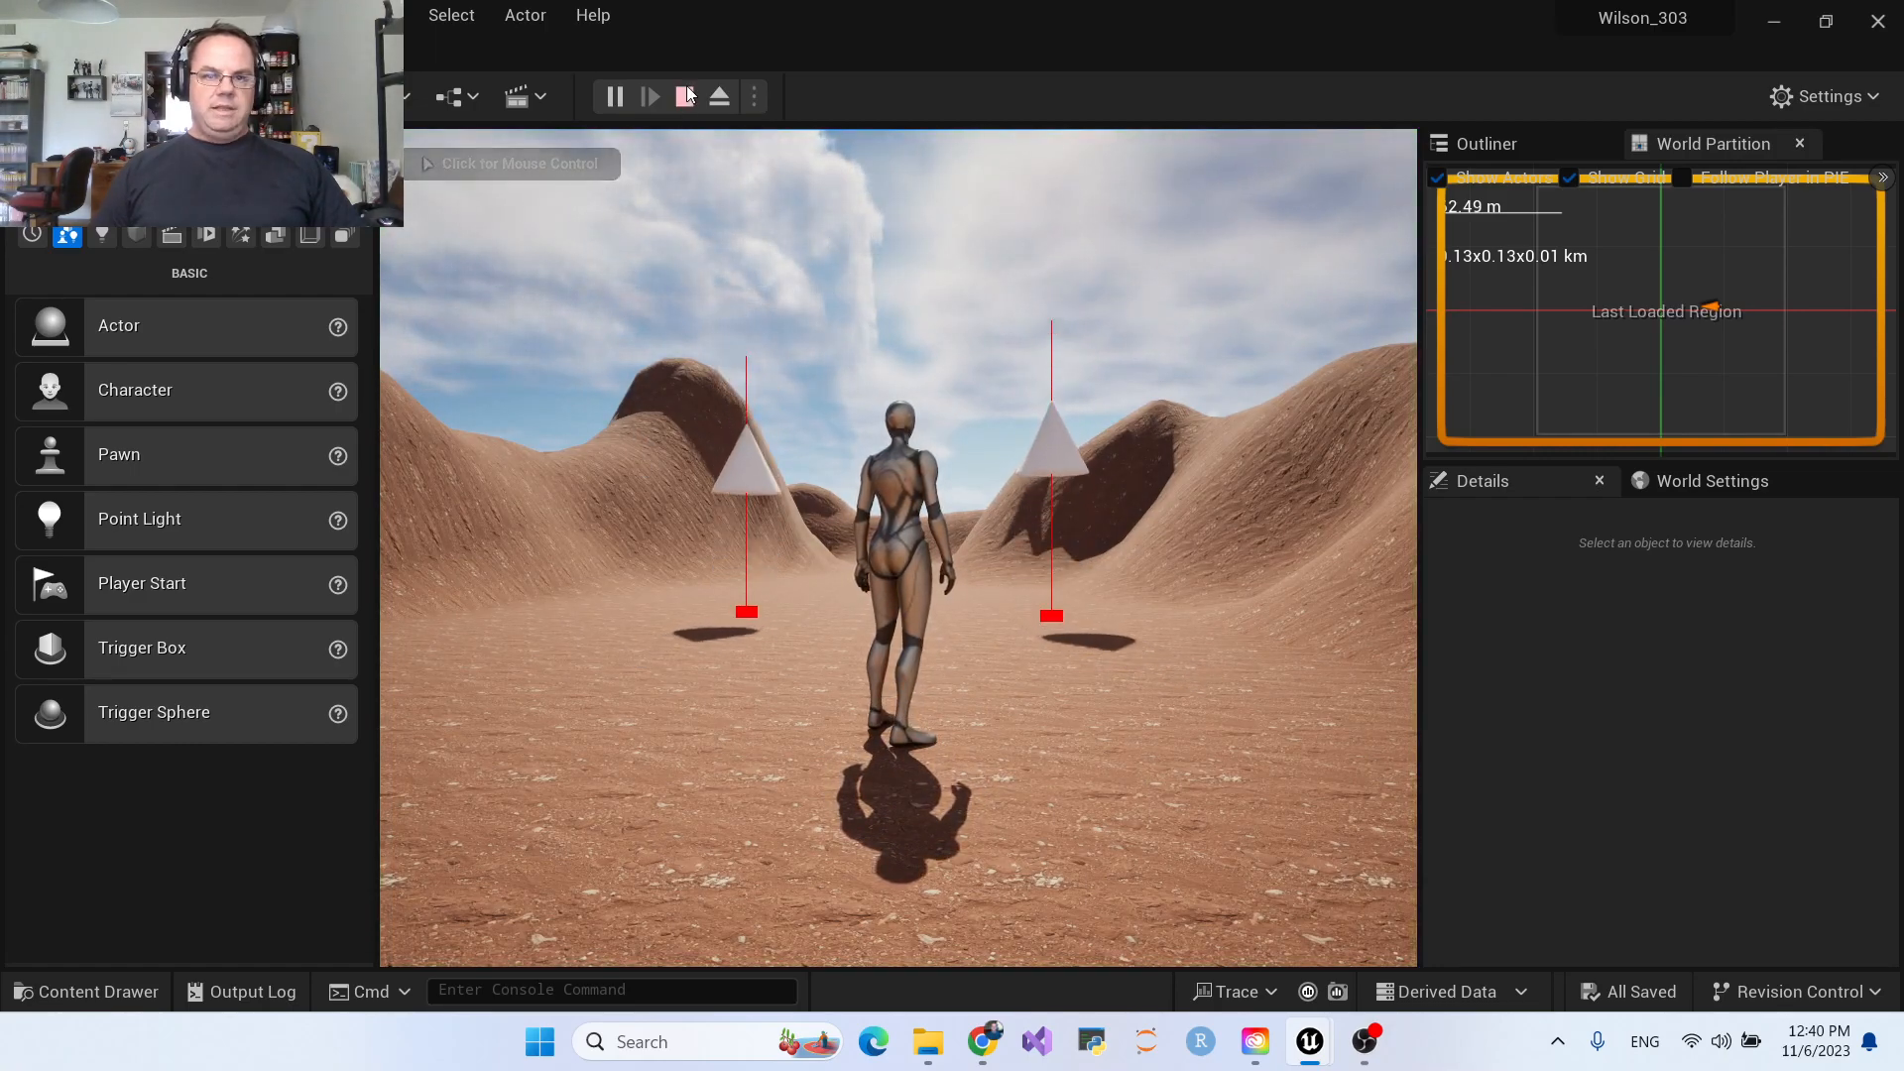
mouse_move(685, 97)
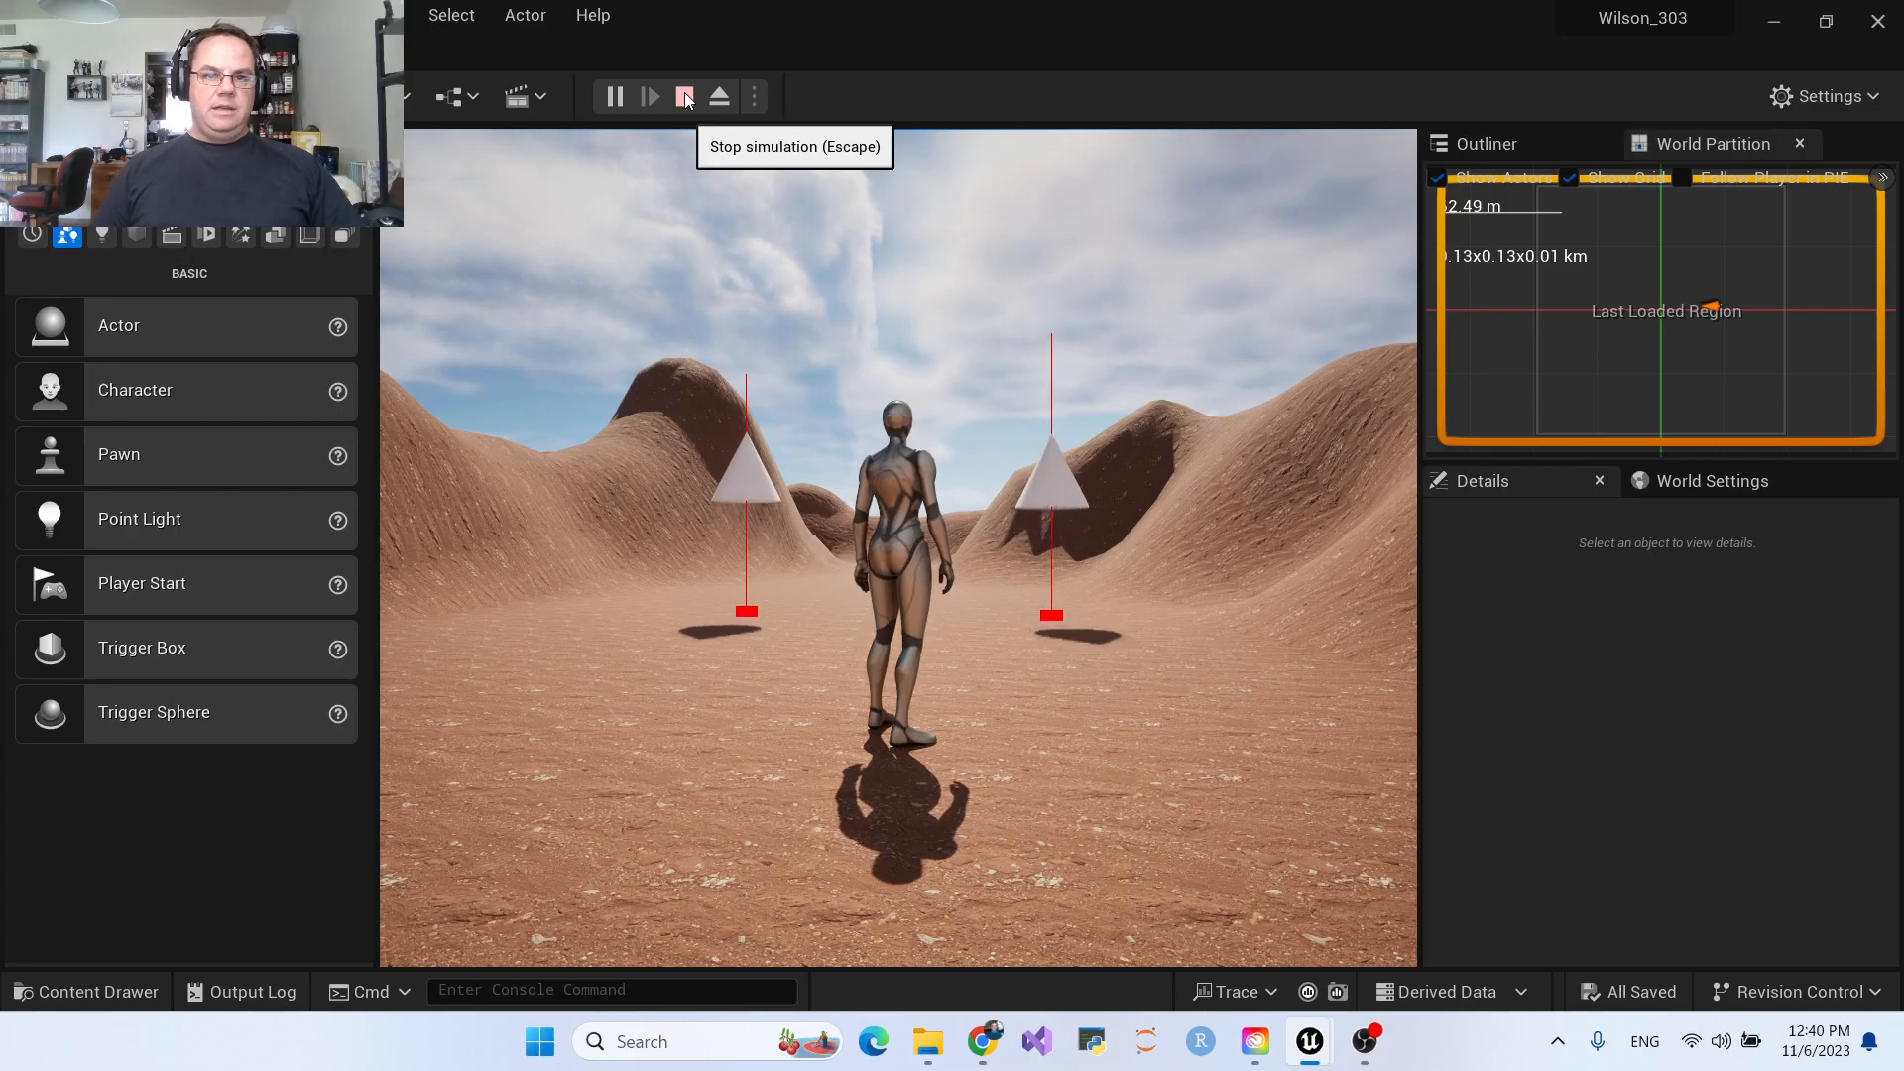
left_click(684, 97)
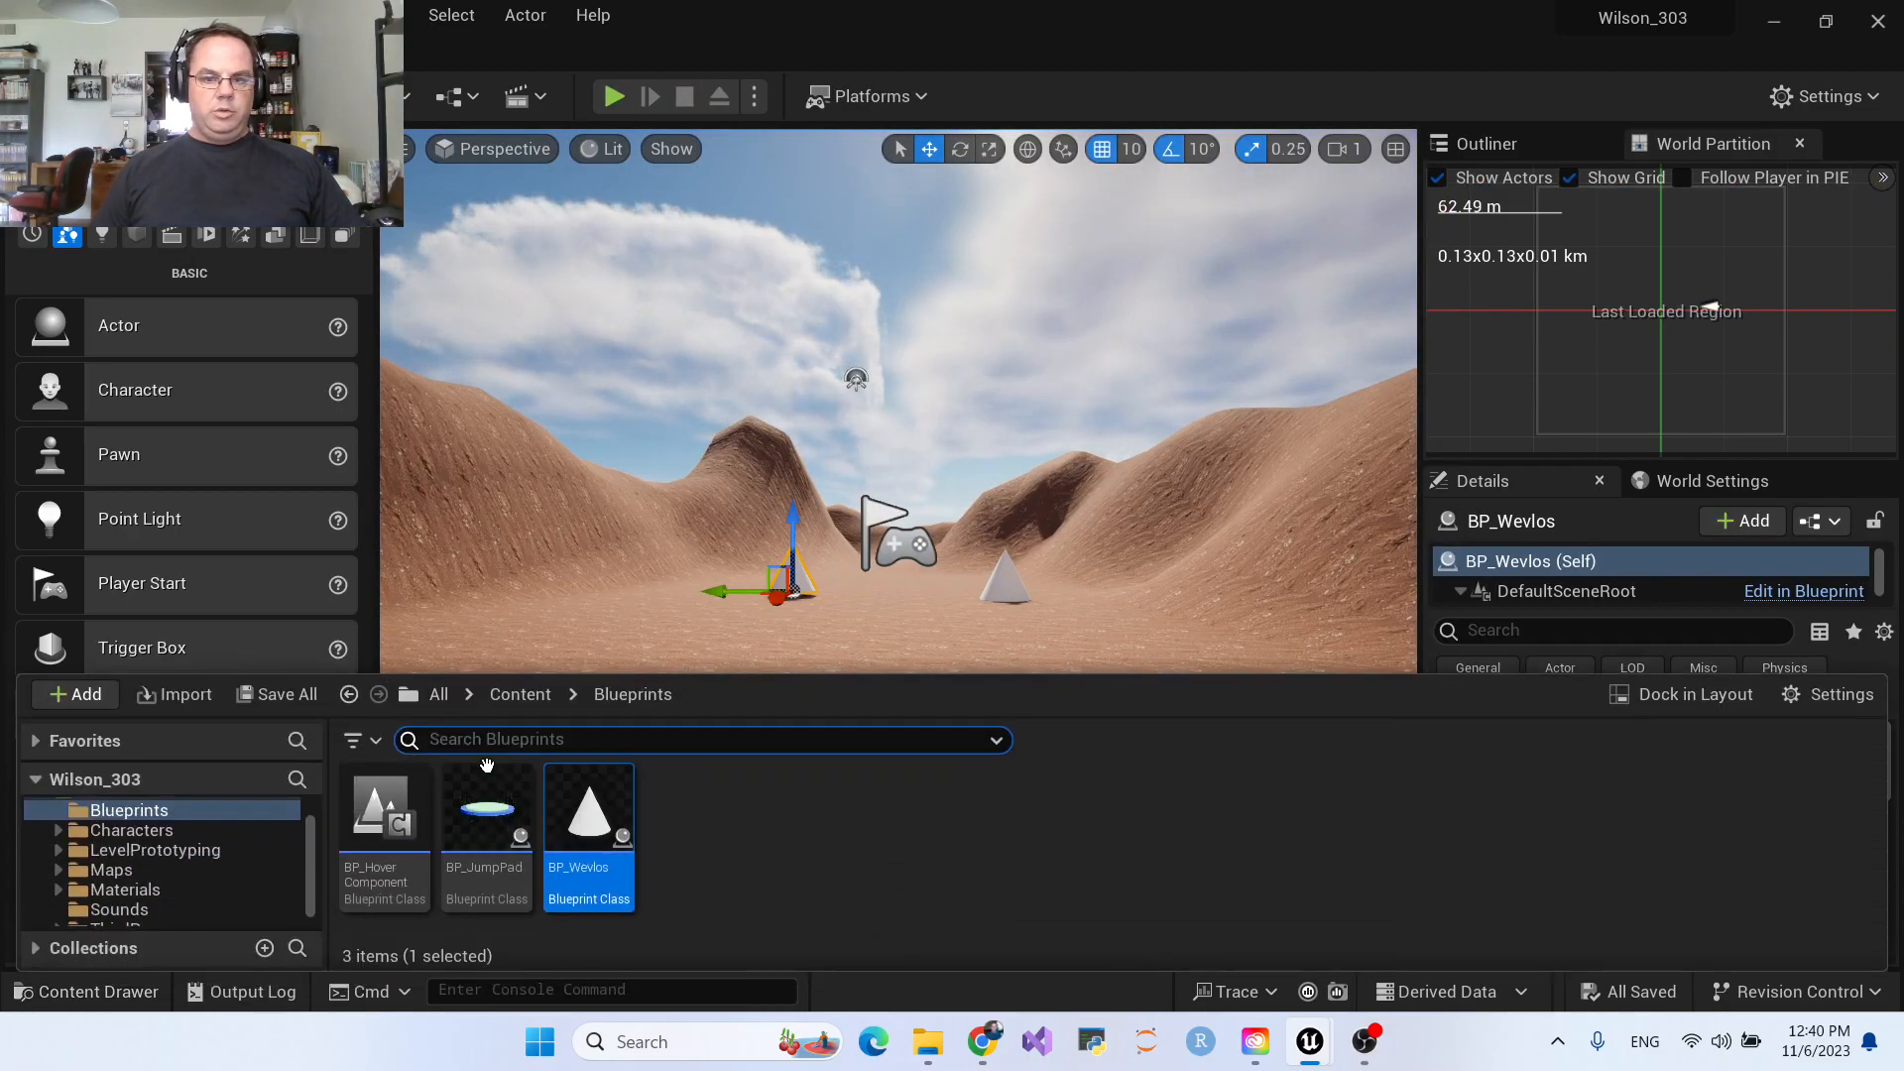
Step: Open BP_Wevlos from the Blueprints folder to show its BeginPlay, Delay and Play Sound graph
double_click(589, 805)
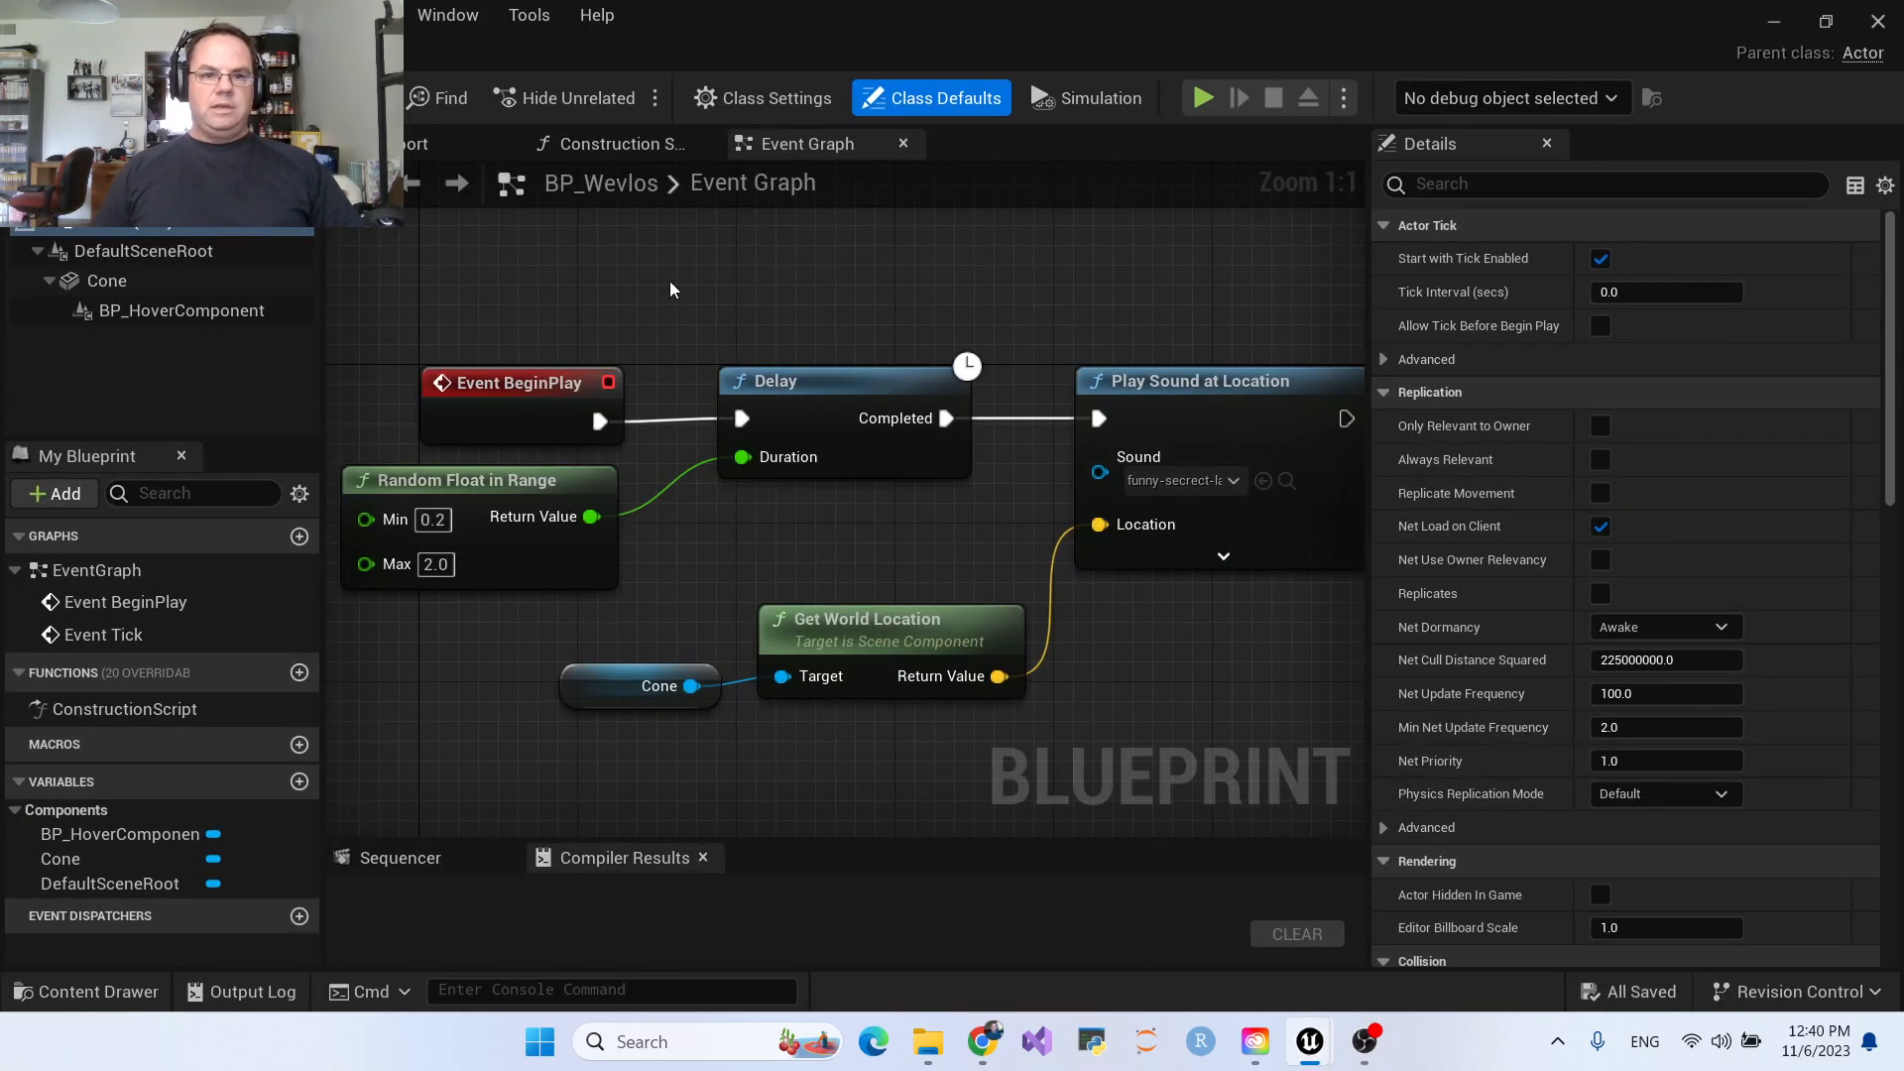
mouse_move(697, 384)
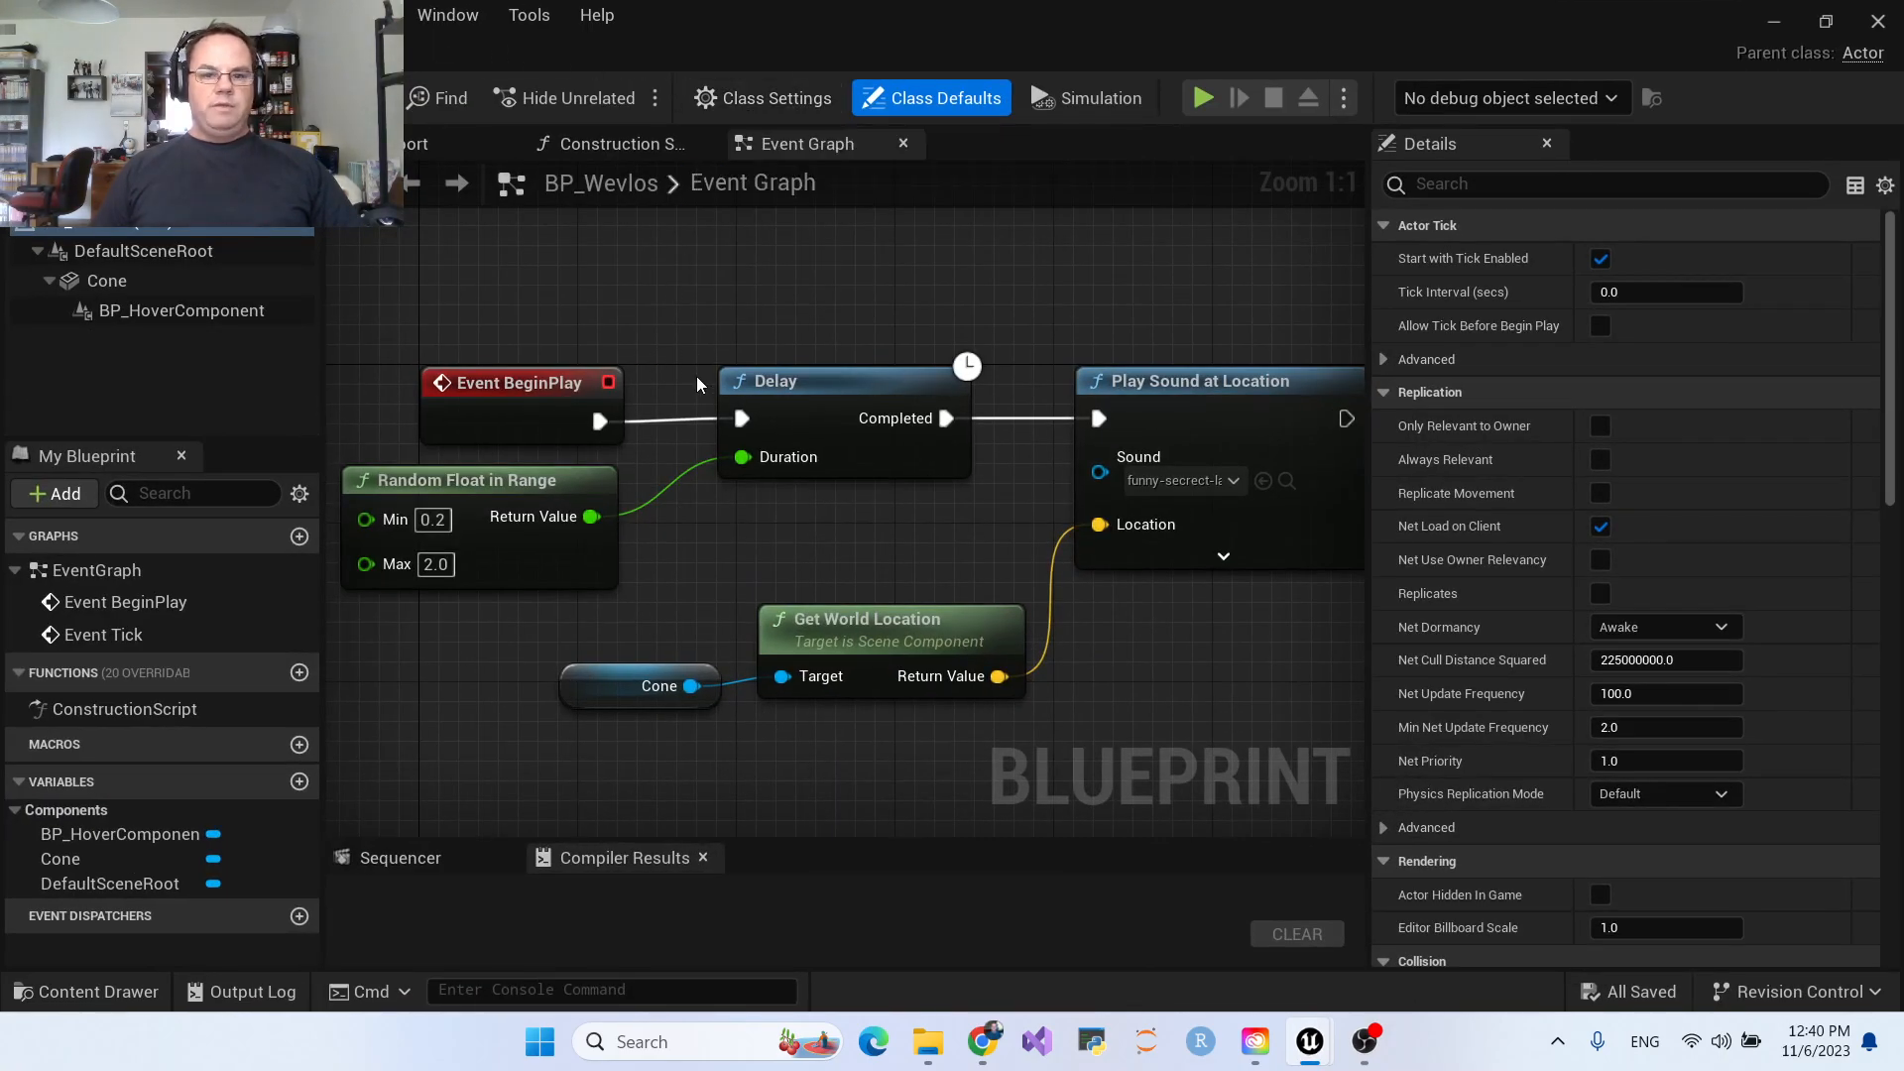
mouse_move(474, 509)
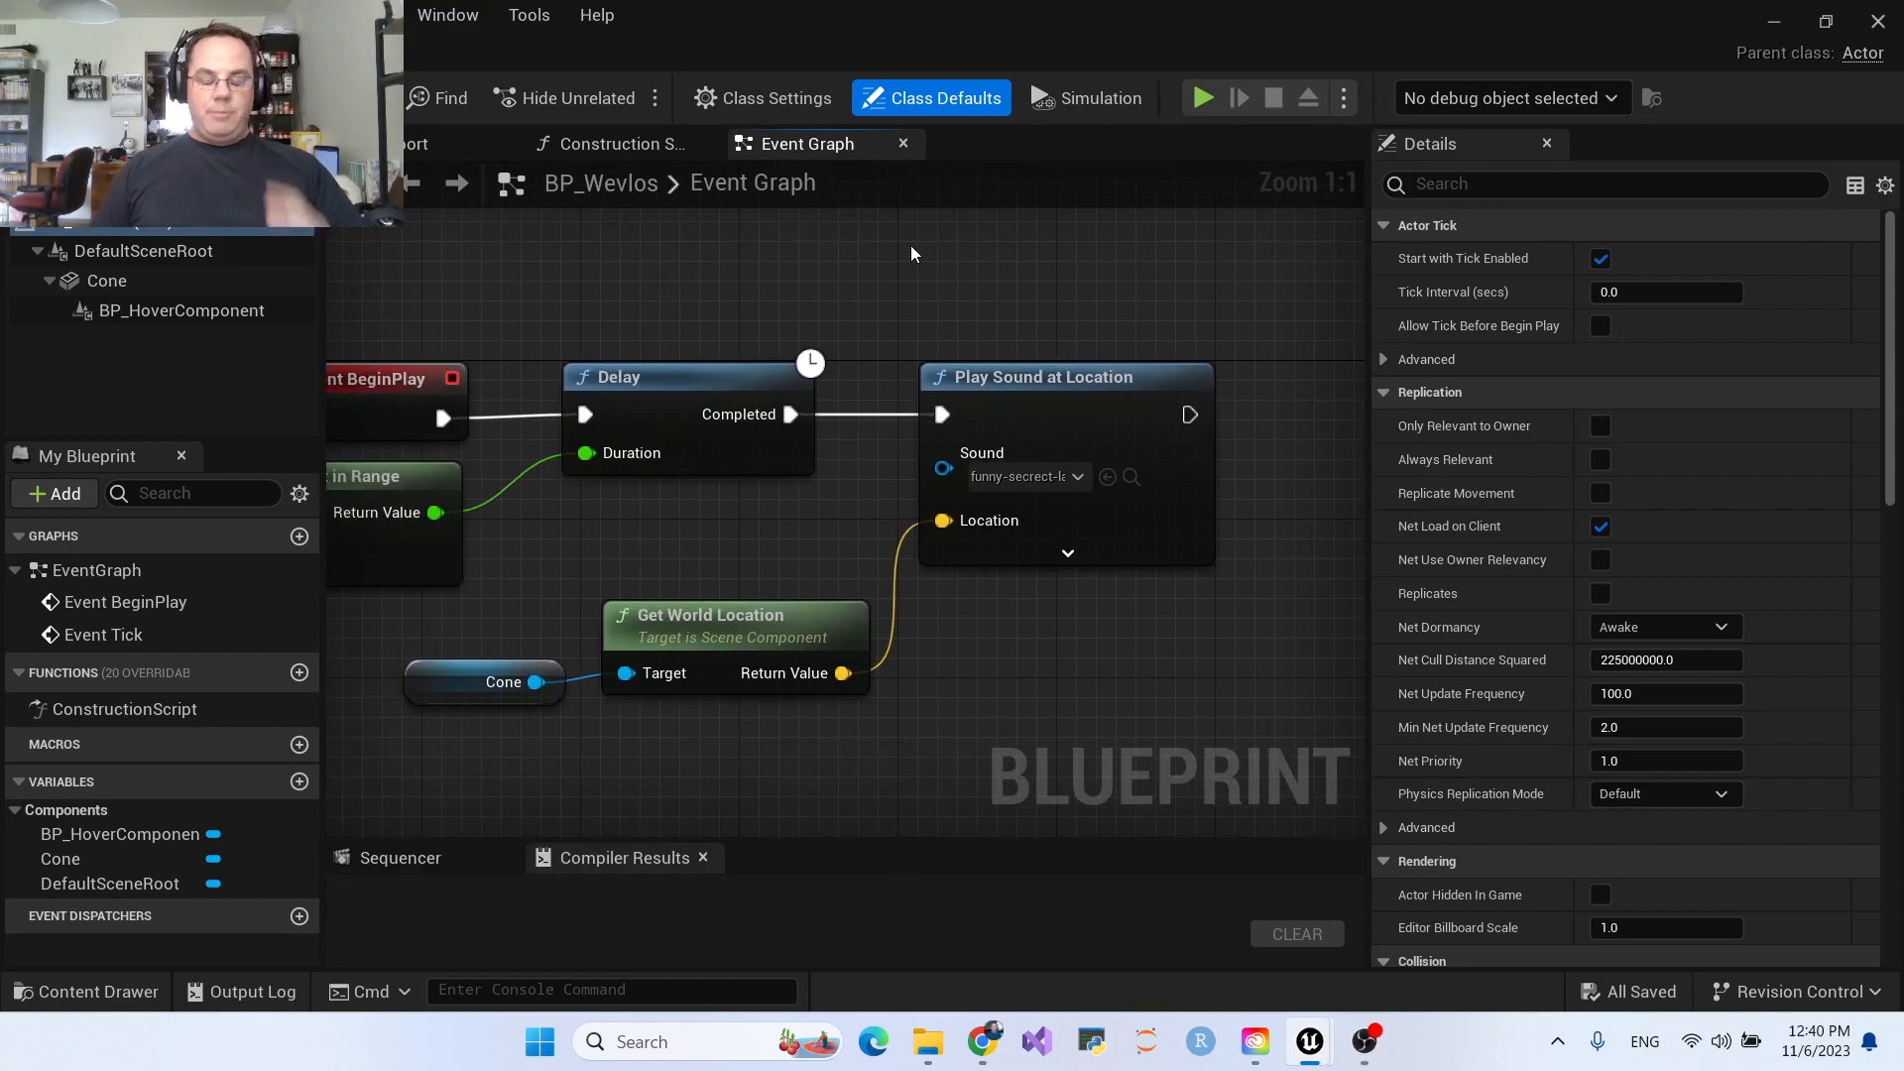
mouse_move(1035, 672)
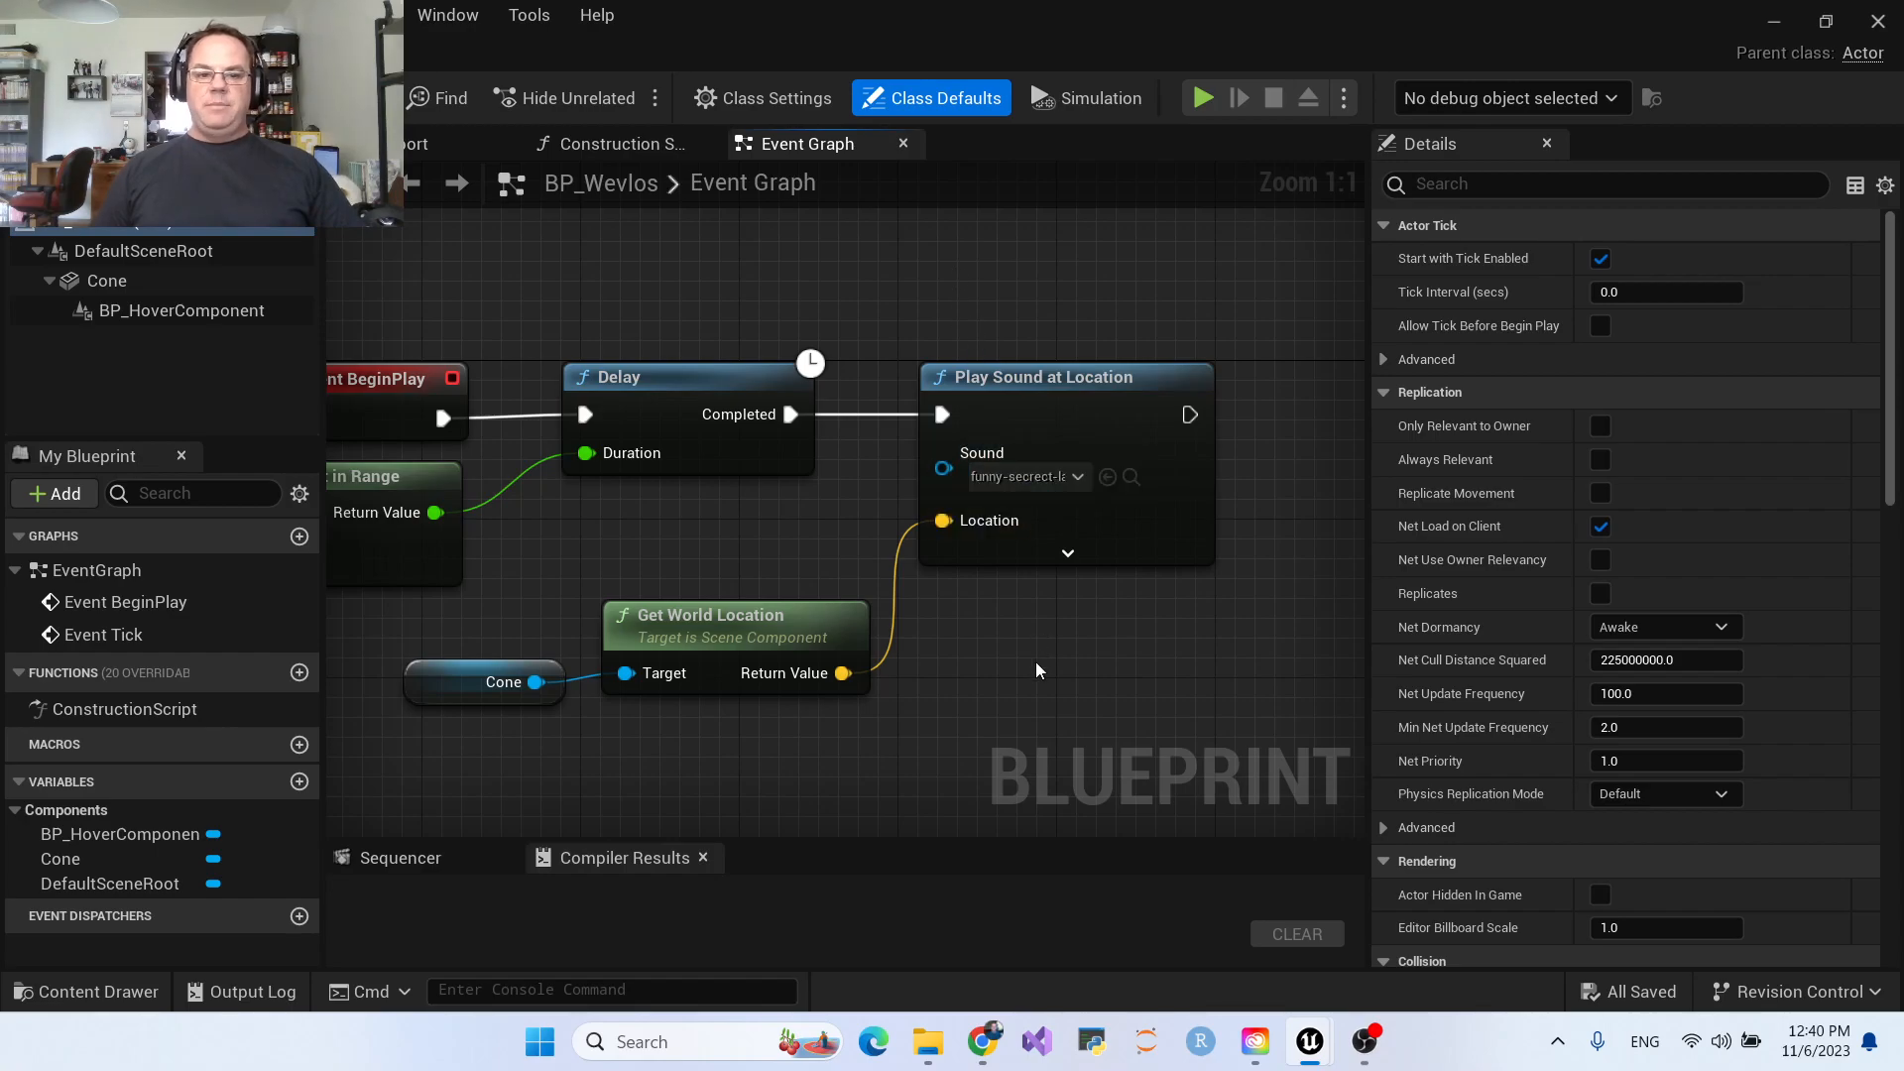
mouse_move(1017, 664)
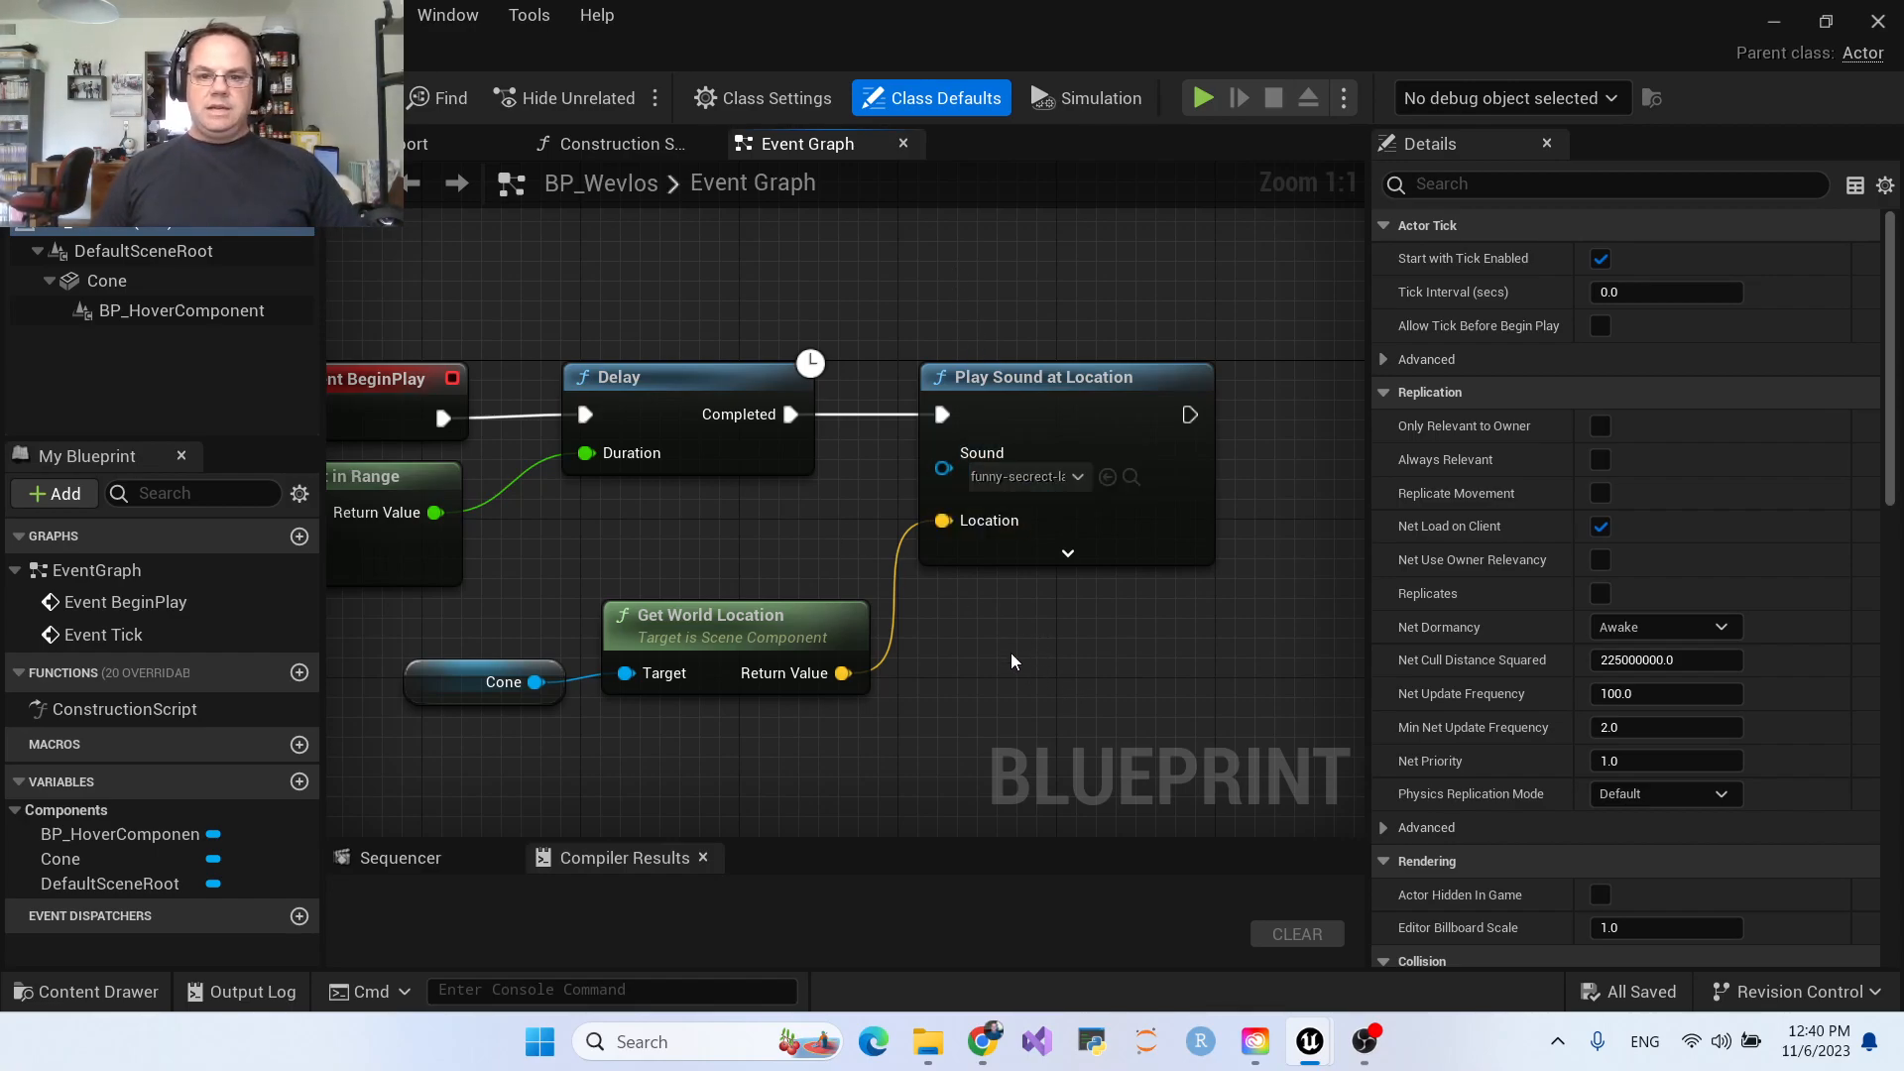